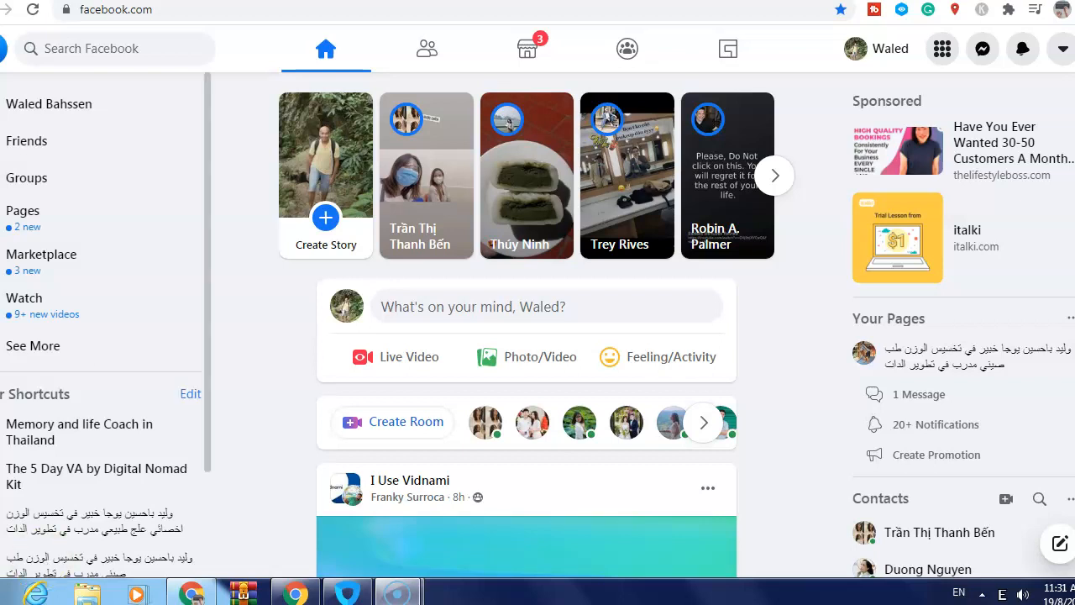
mouse_move(529, 395)
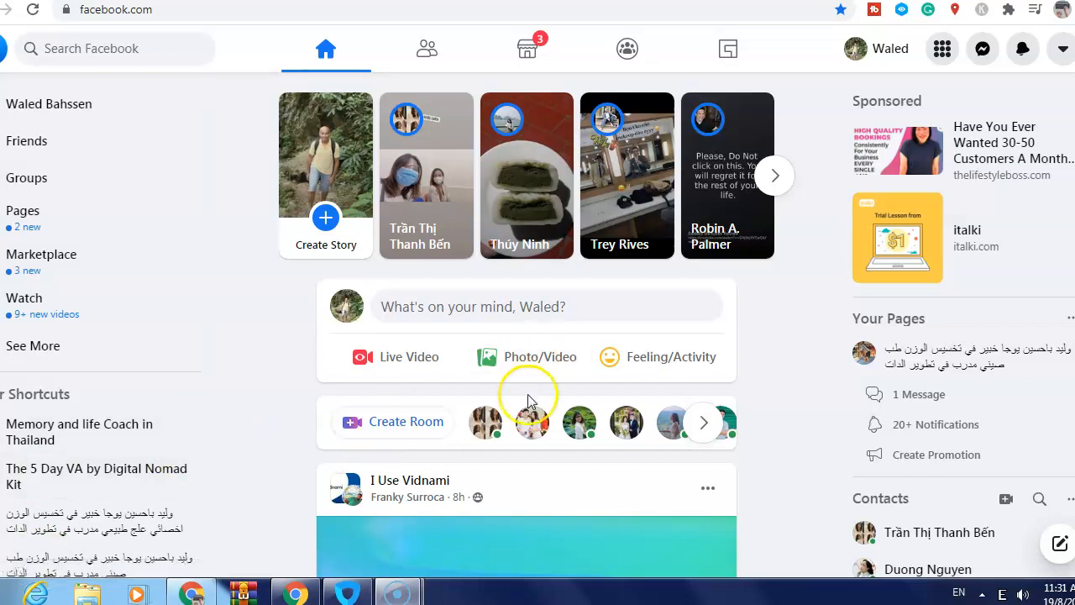
mouse_move(474, 340)
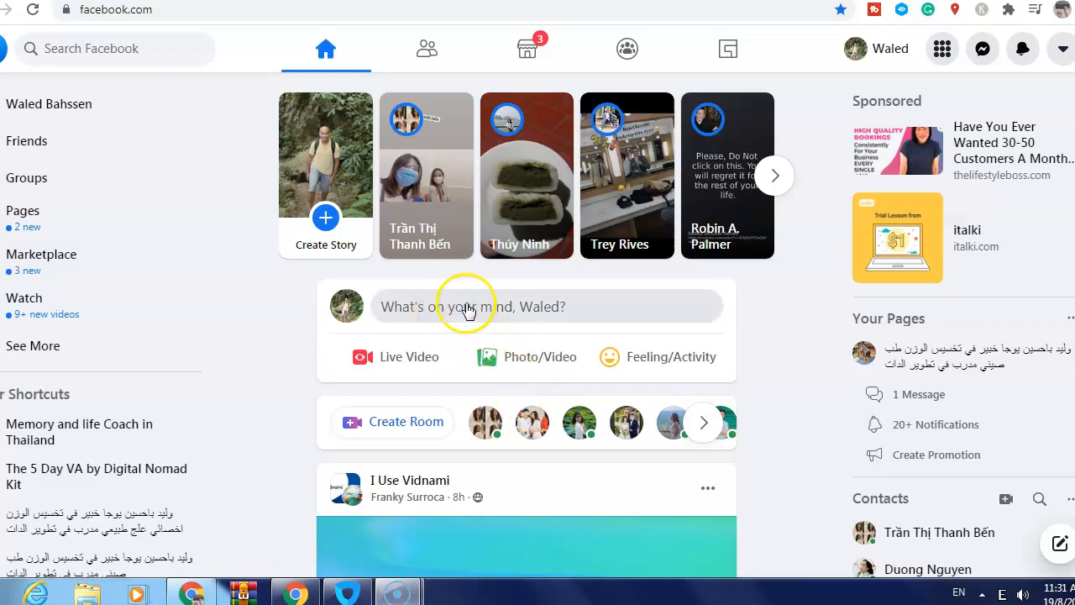
Start a new post and write 'Hi how are you today?' in the composer.
click(467, 306)
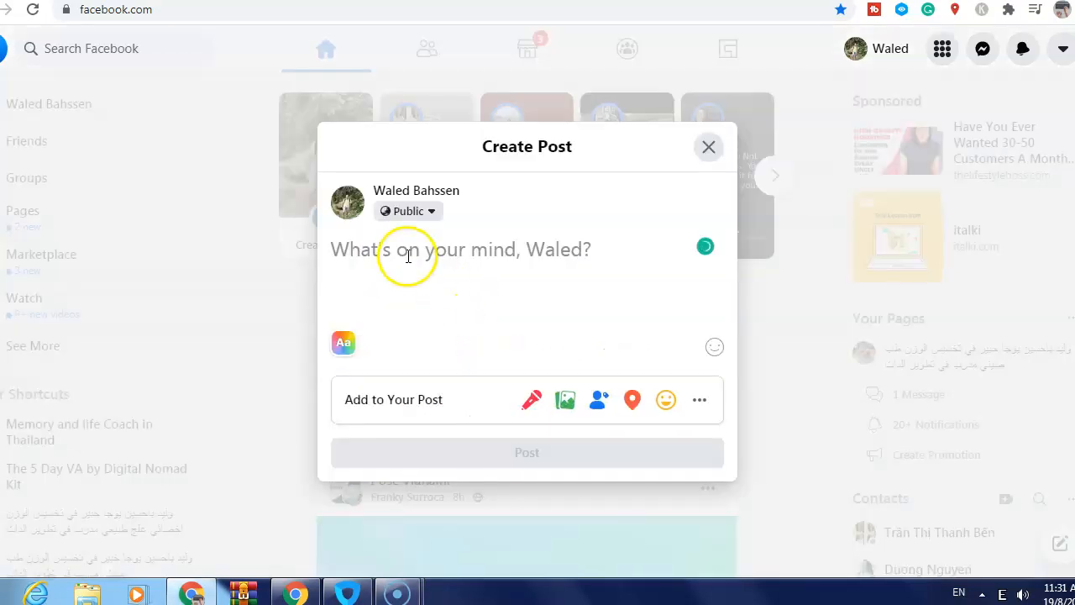
click(407, 249)
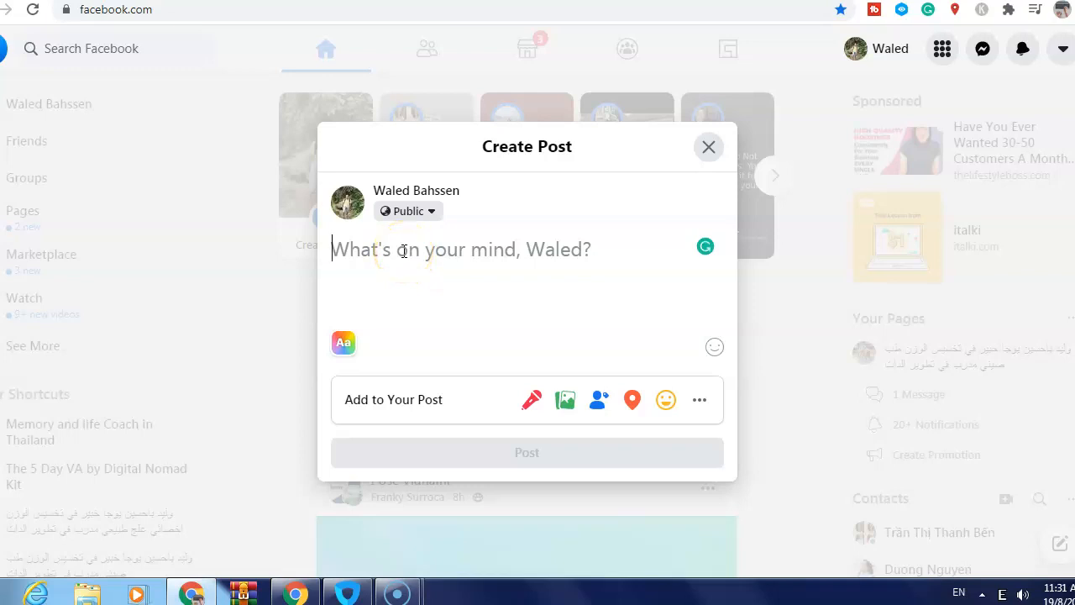
text(Hi)
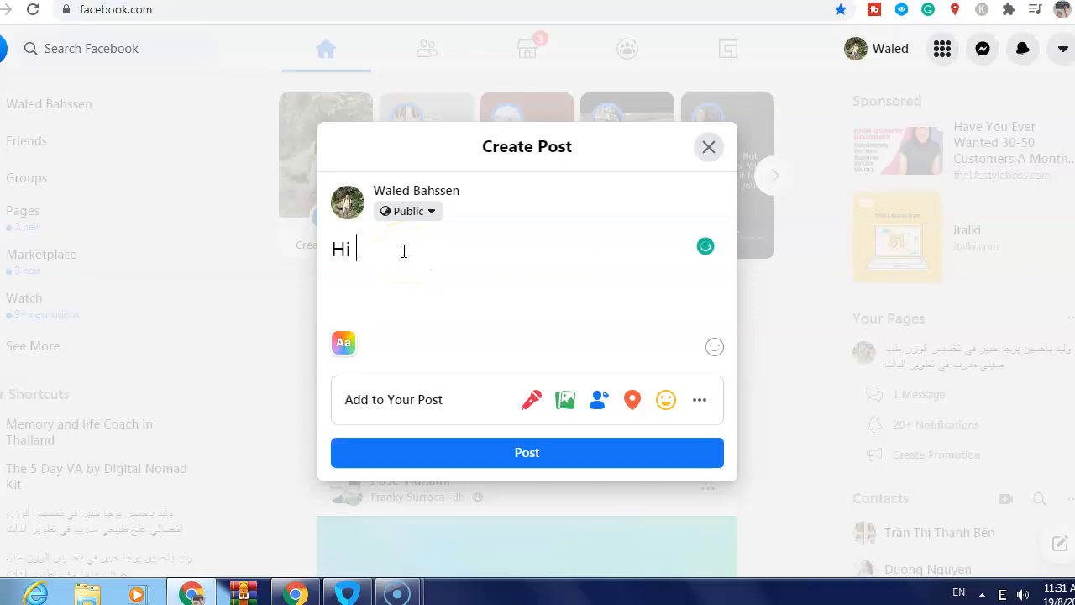
text(how are you)
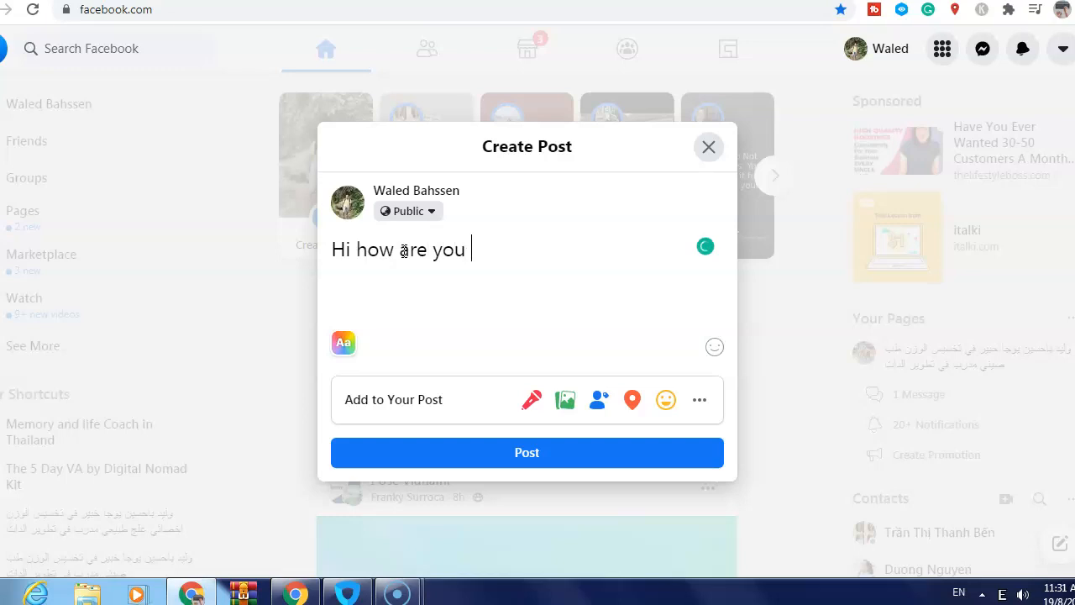
text(today?)
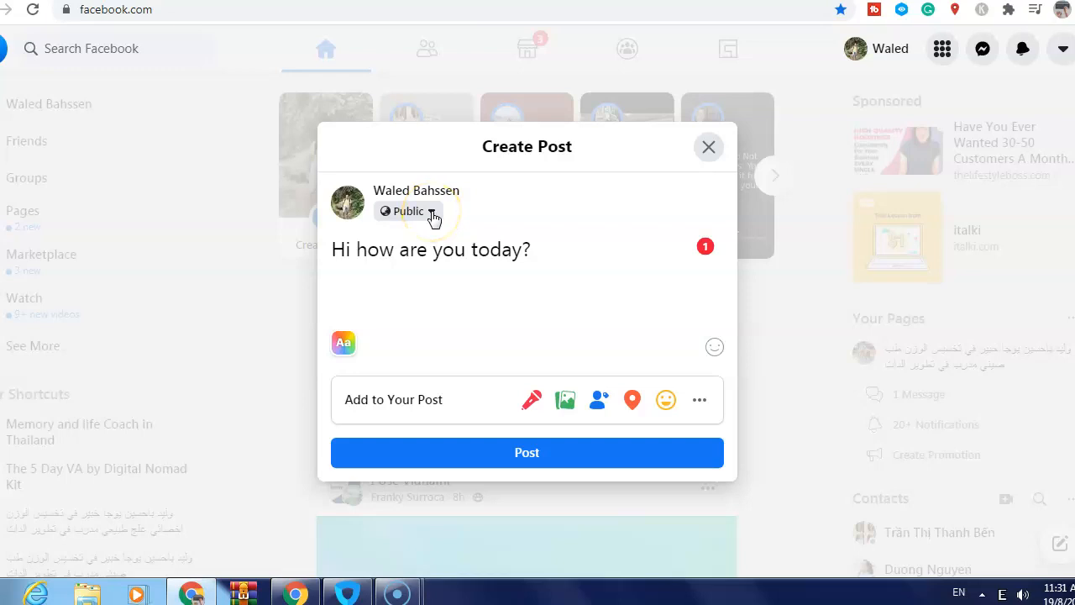
Bring up the audience choices, currently set to Public.
click(410, 212)
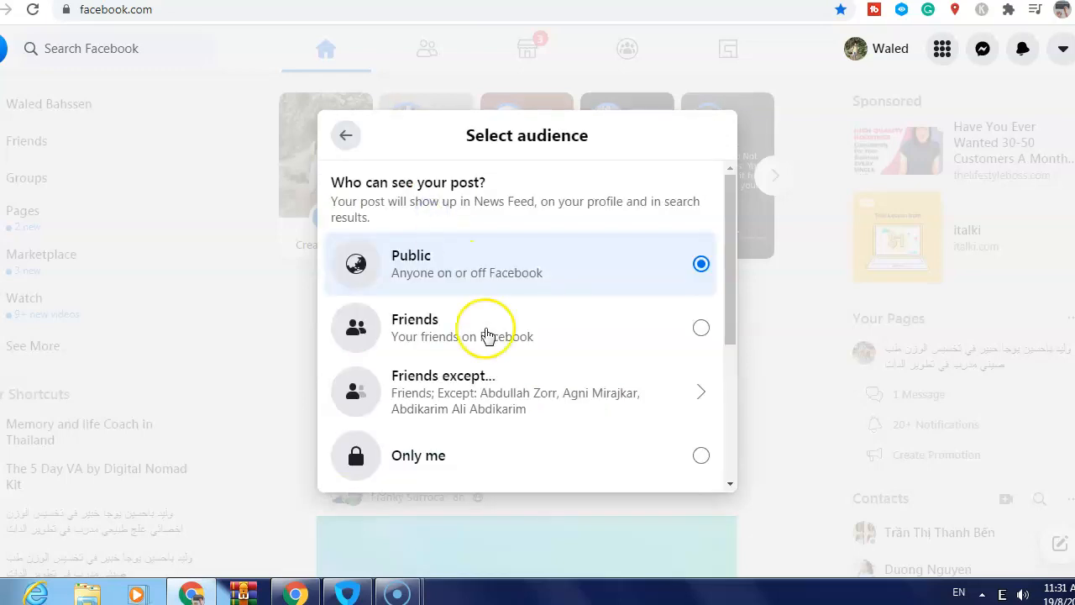
scroll(down, 3)
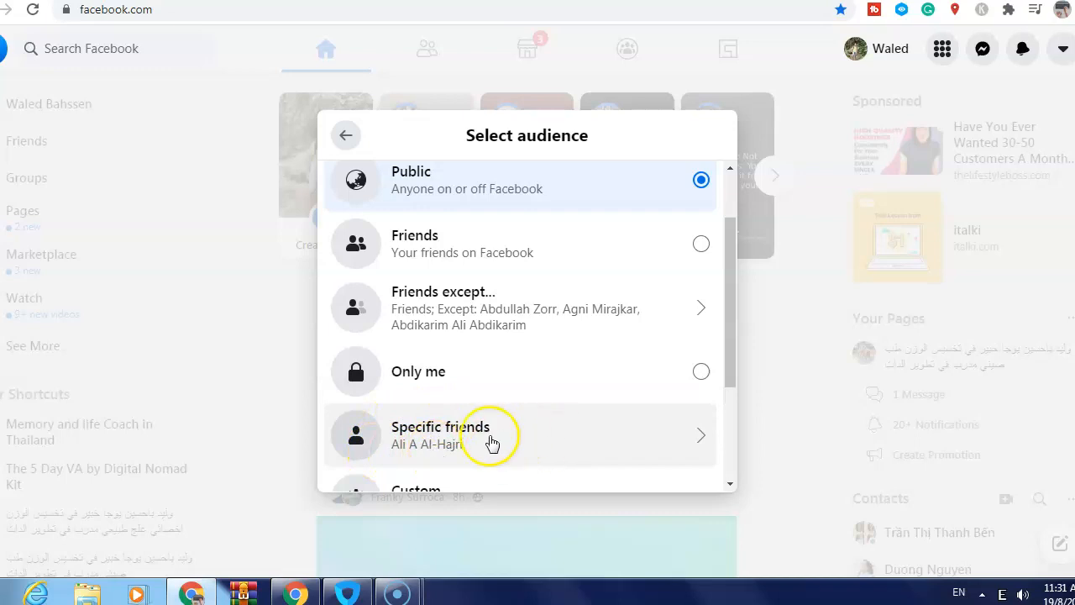
click(440, 435)
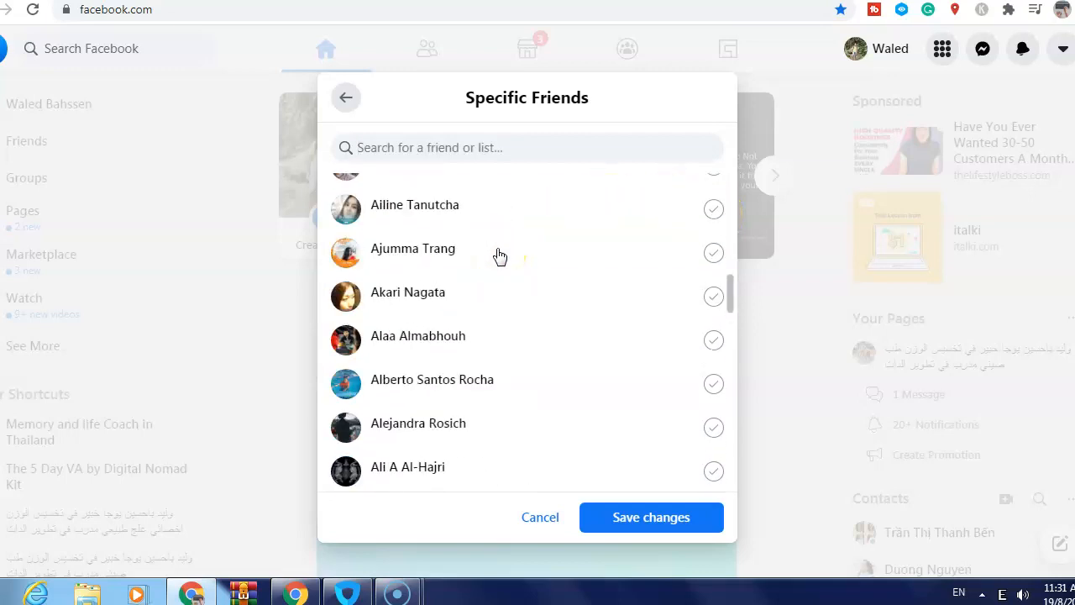
scroll(down, 3)
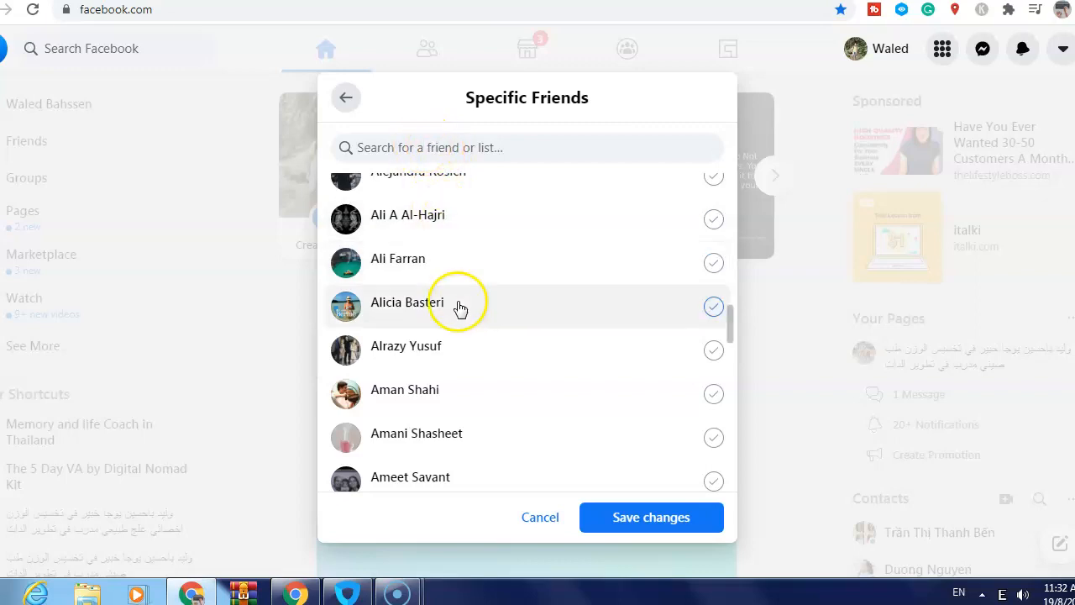
scroll(down, 3)
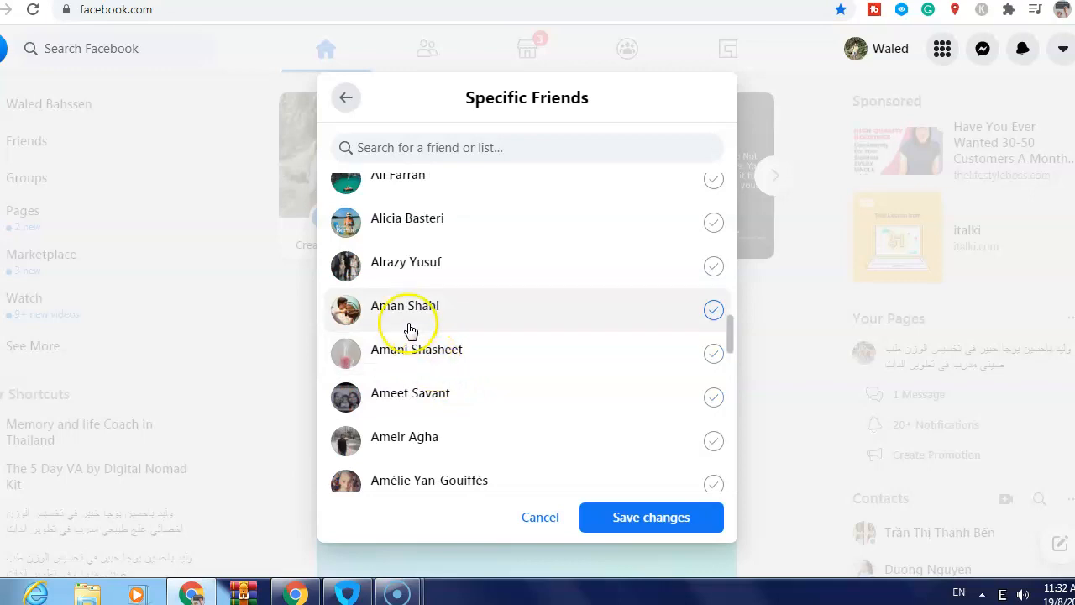
click(712, 309)
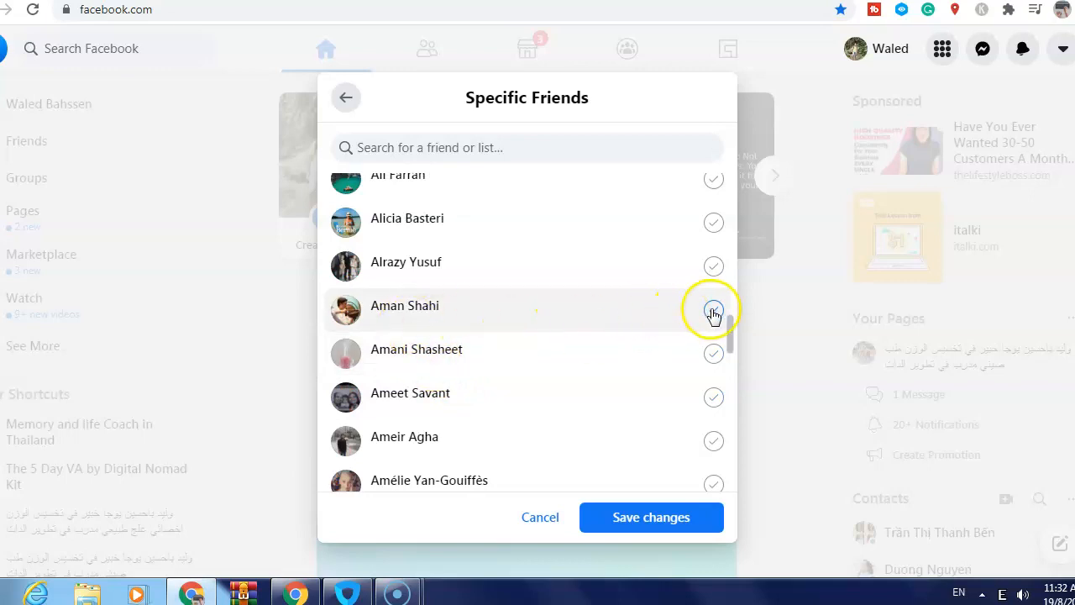
click(713, 309)
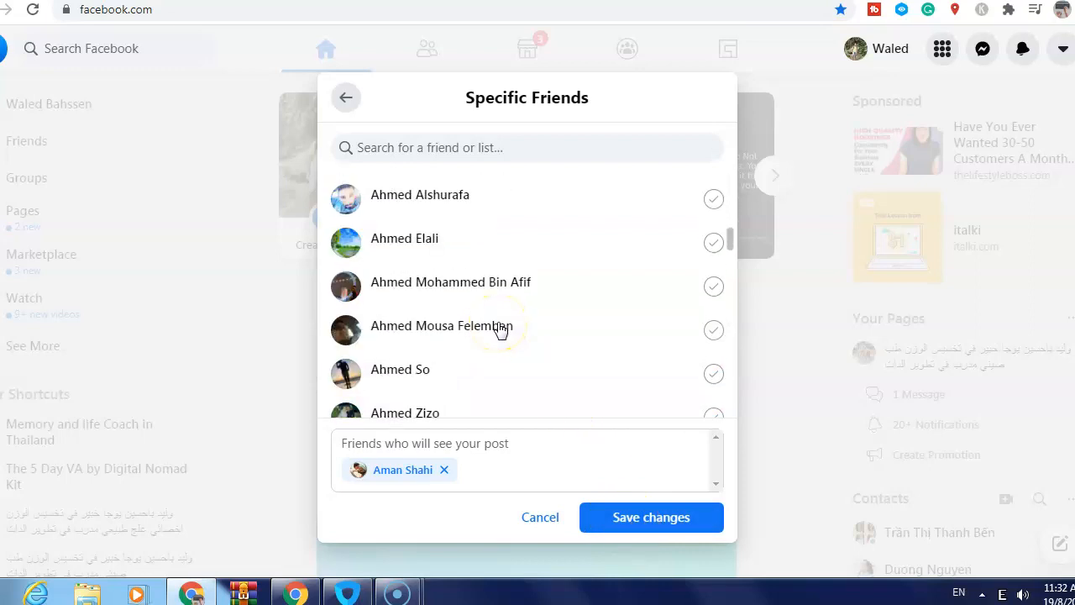
scroll(down, 3)
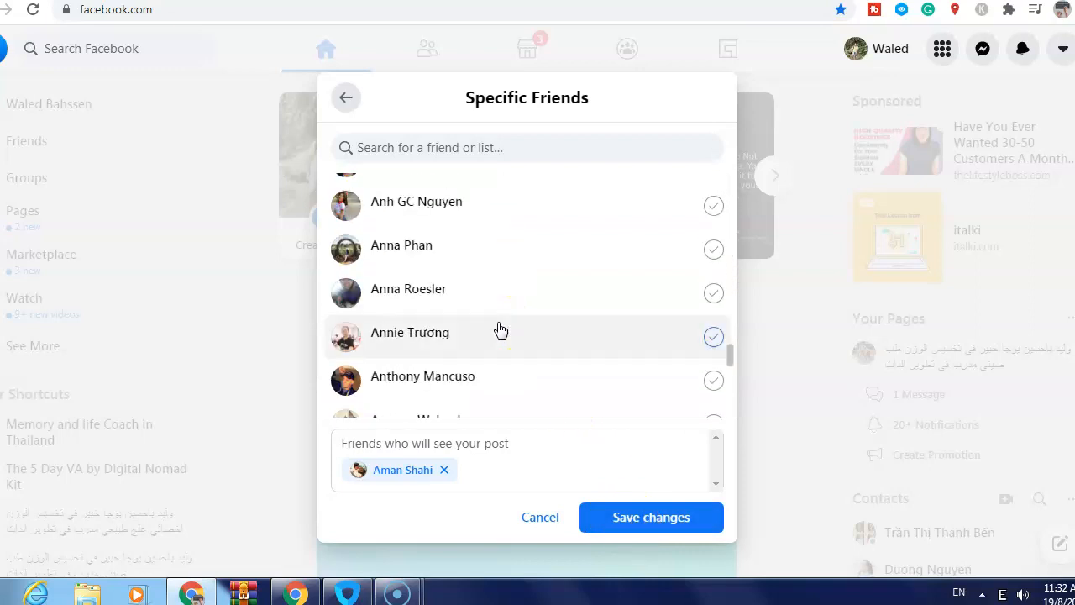
scroll(down, 3)
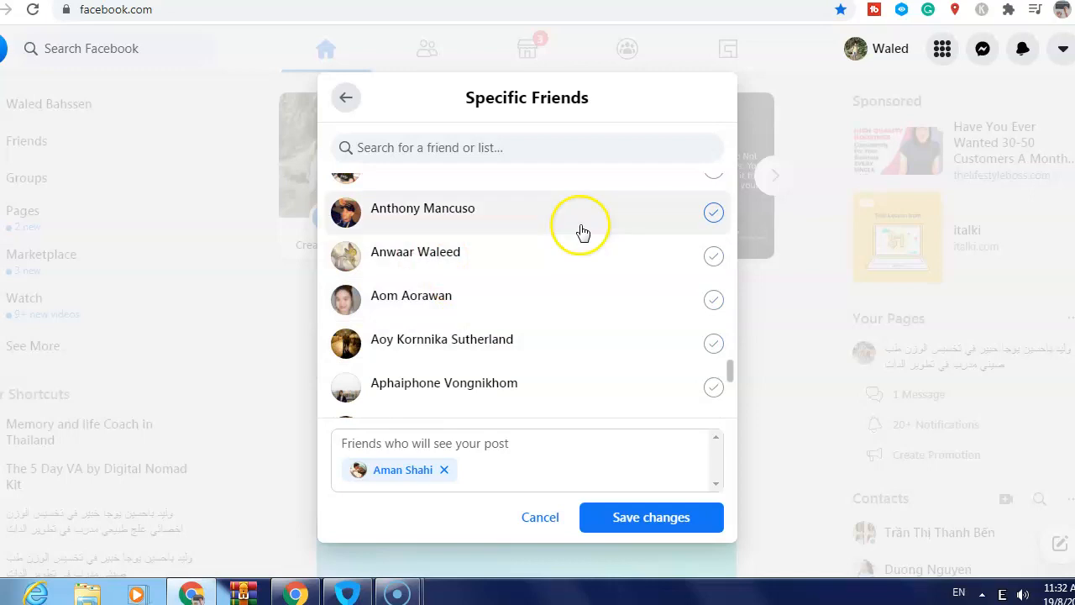
click(712, 212)
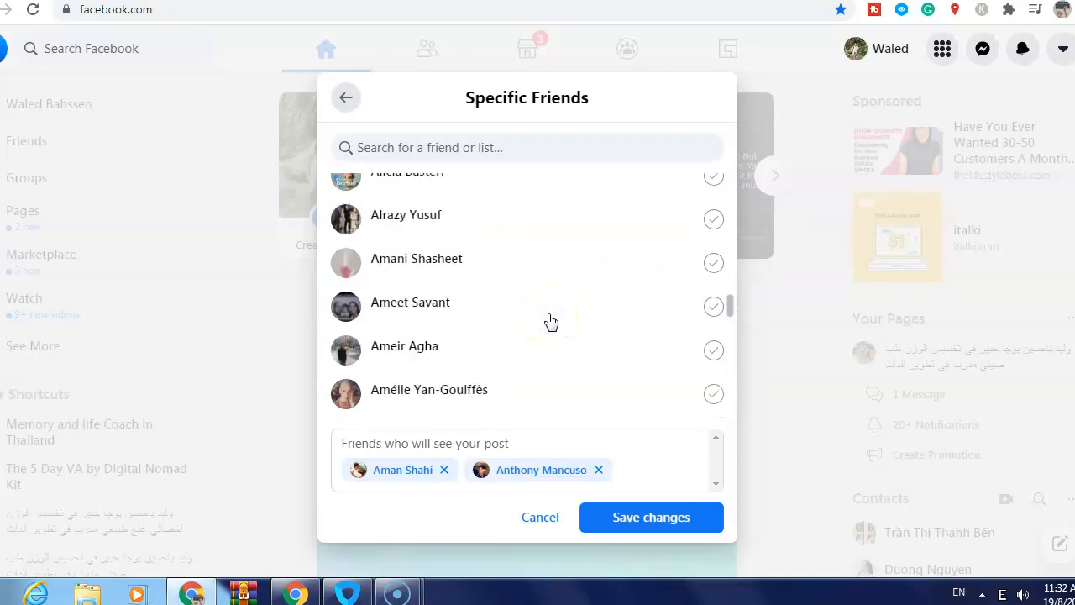
click(713, 306)
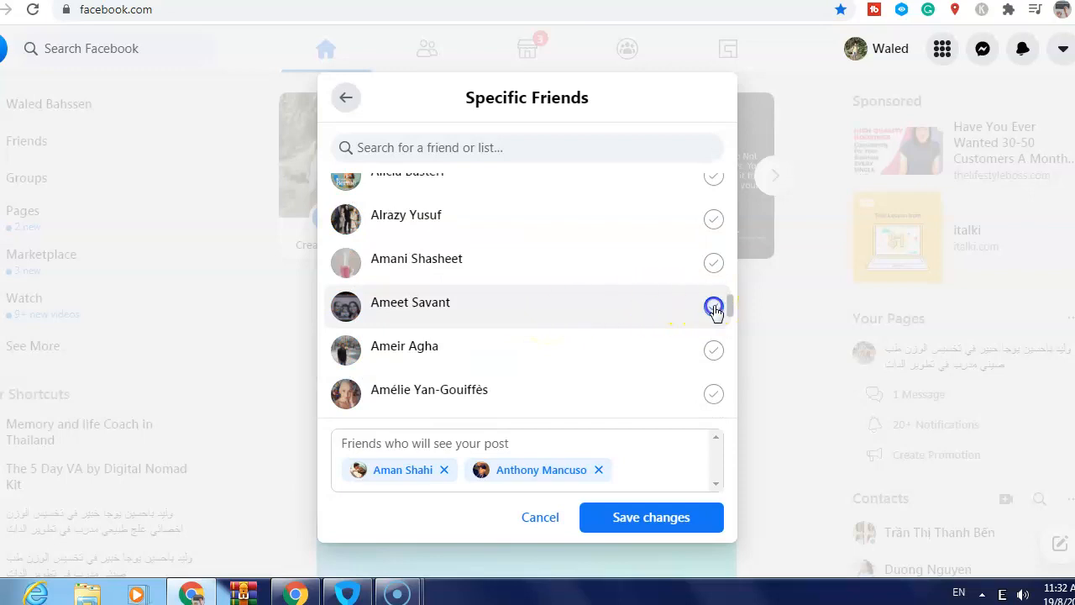
click(713, 306)
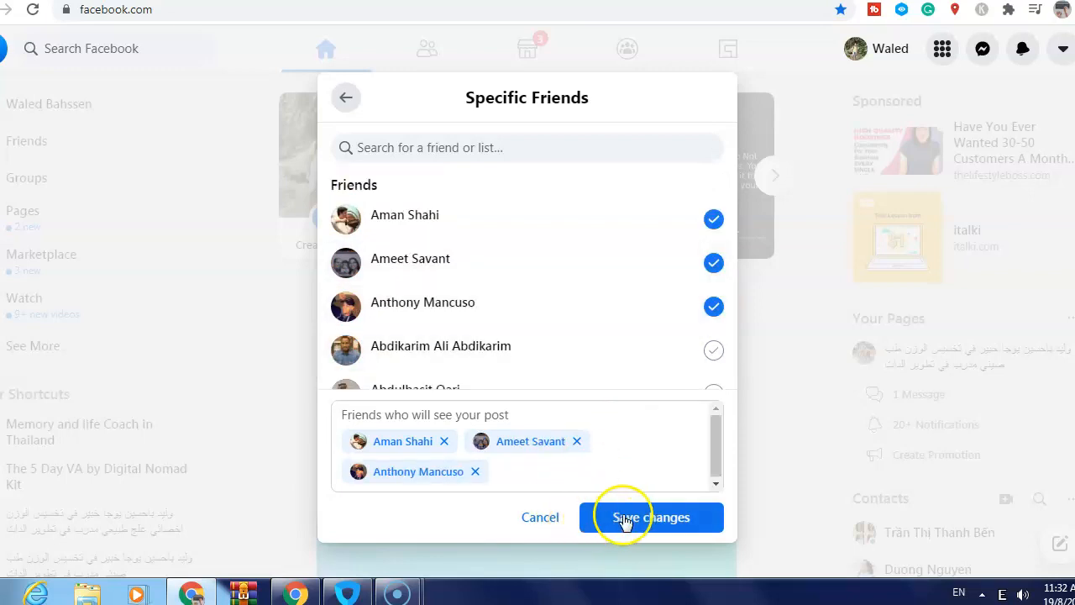
Save the three-friend audience so the draft is shared with Specific friends.
click(652, 518)
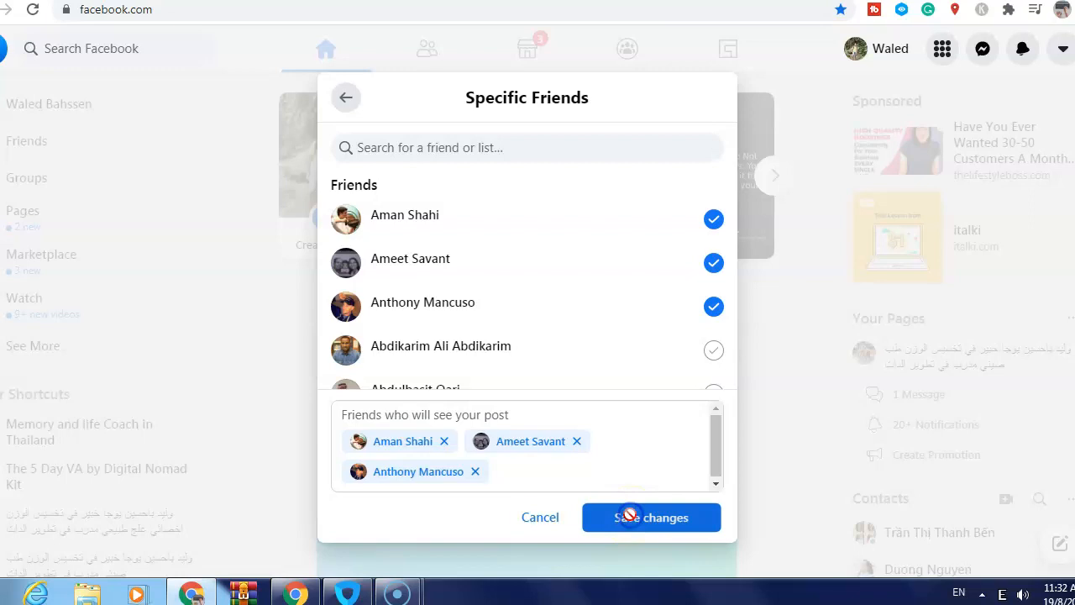
click(652, 517)
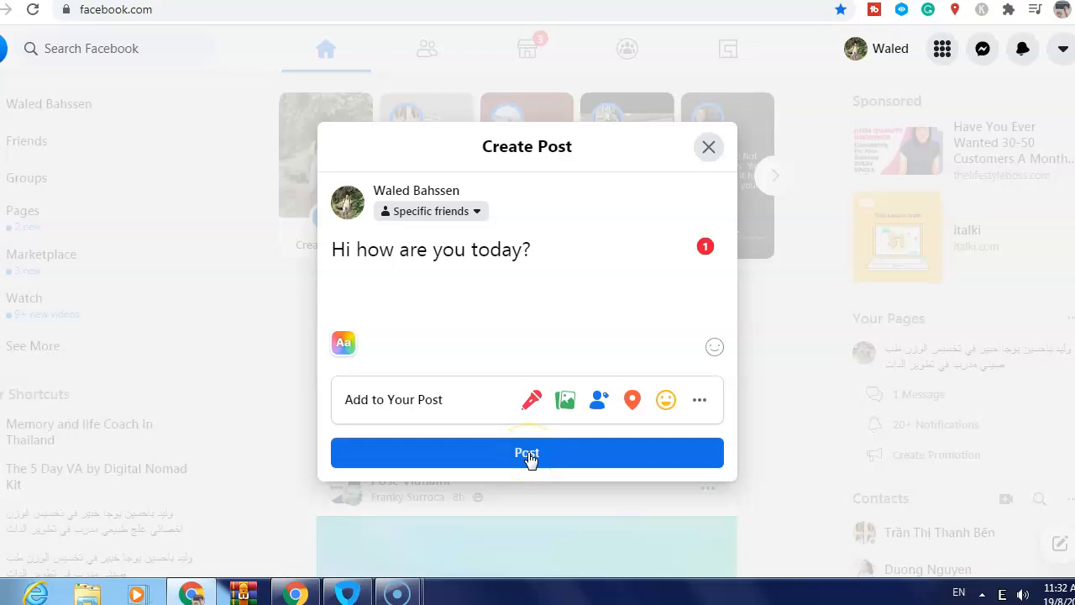
mouse_move(501, 235)
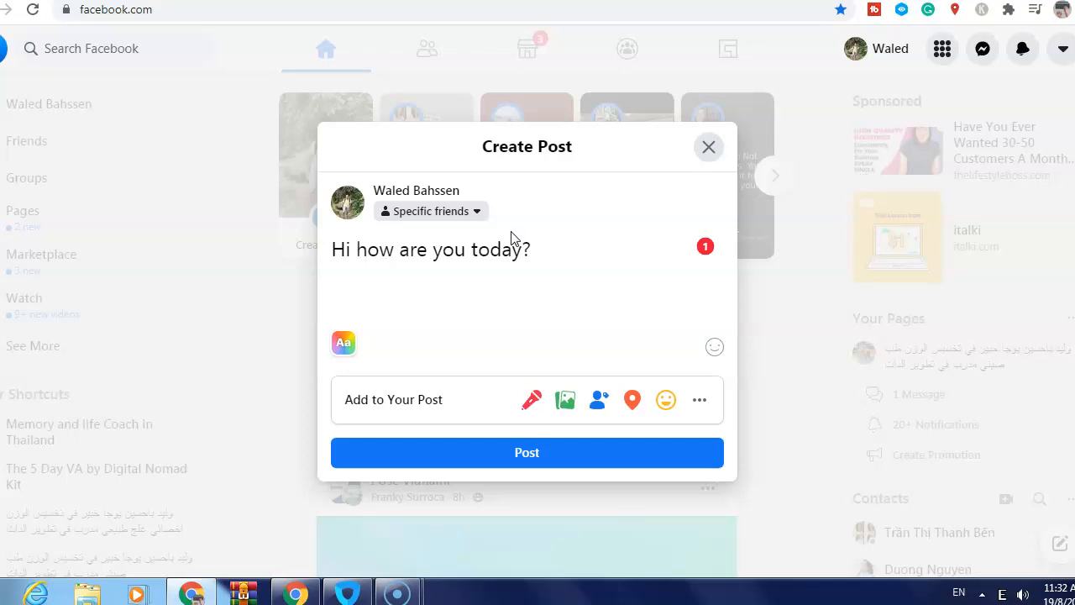
mouse_move(40, 561)
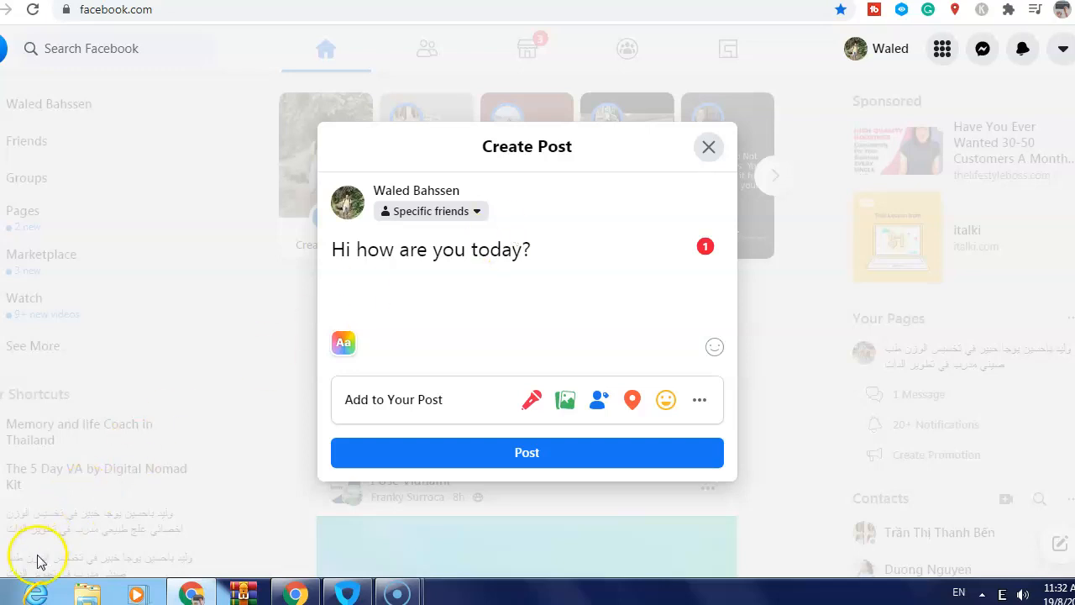